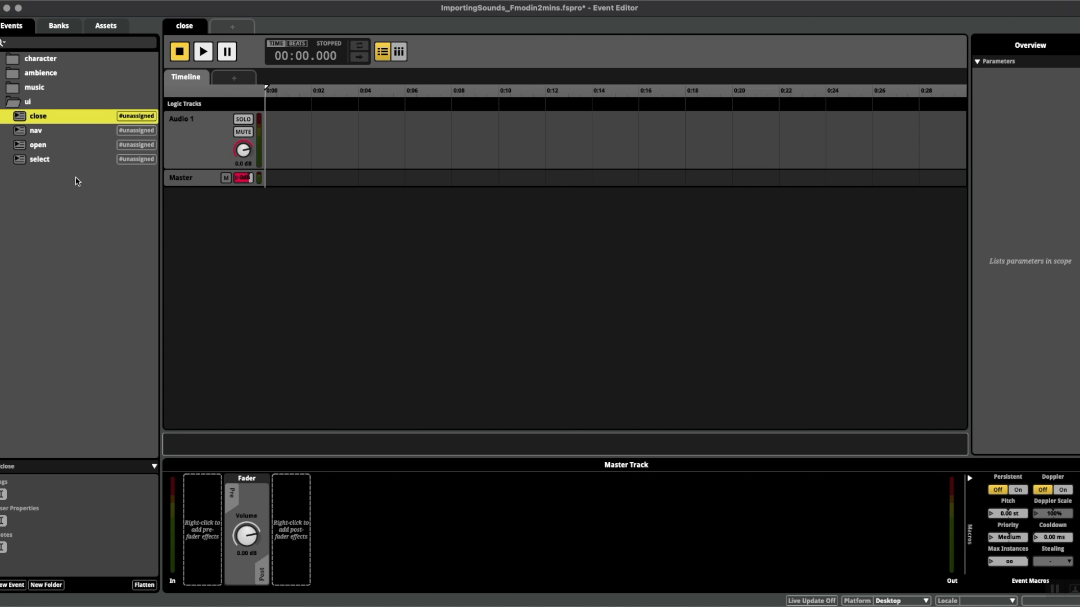
Place sx_uni_UI_menu_close_01.wav onto the close event's Audio 1 track
left_click(35, 130)
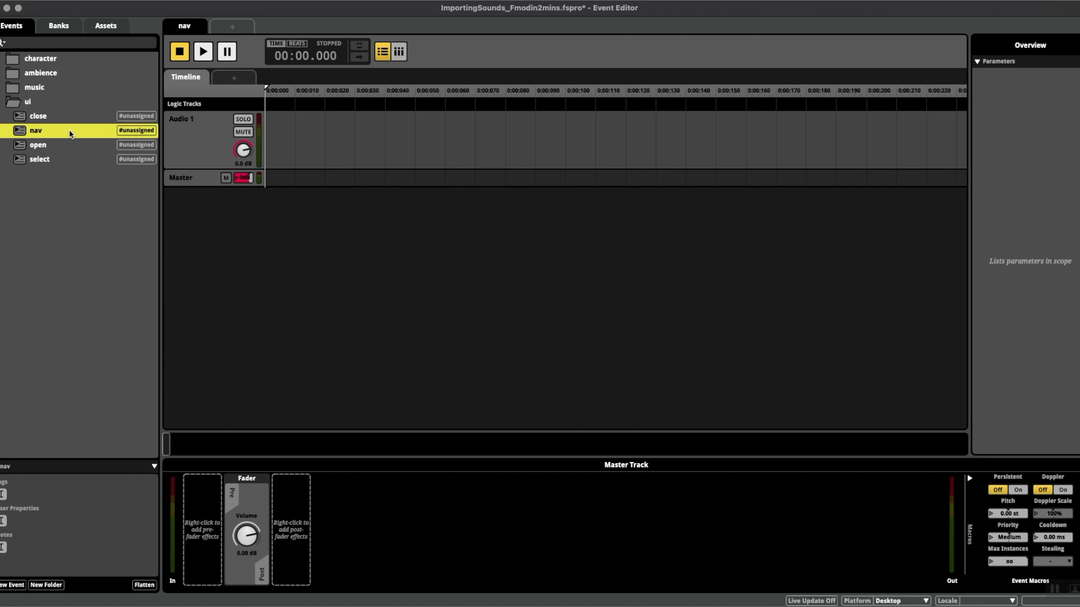
left_click(37, 145)
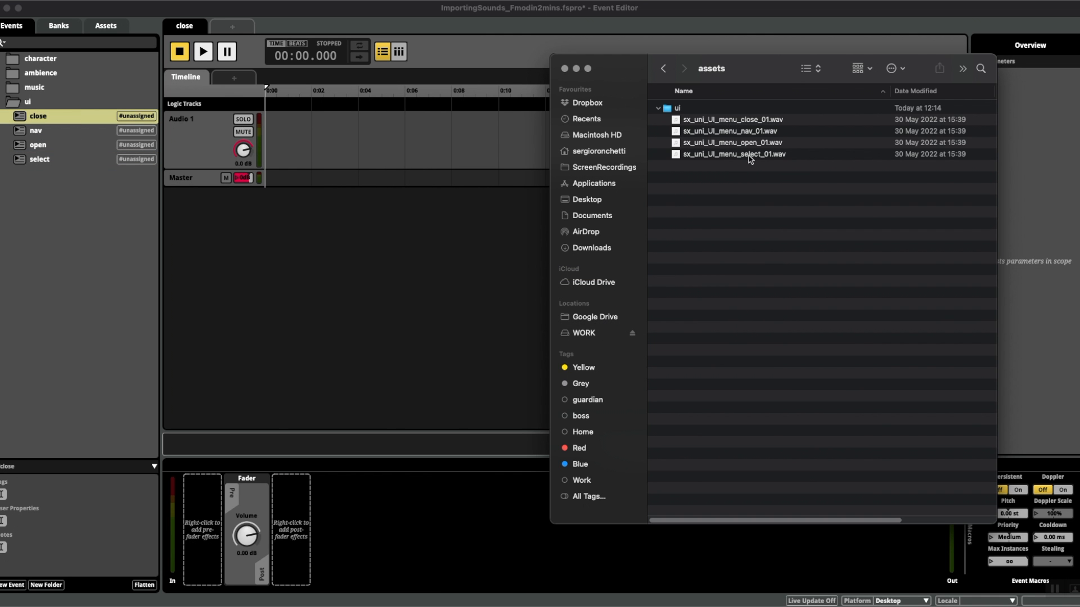
left_click(728, 131)
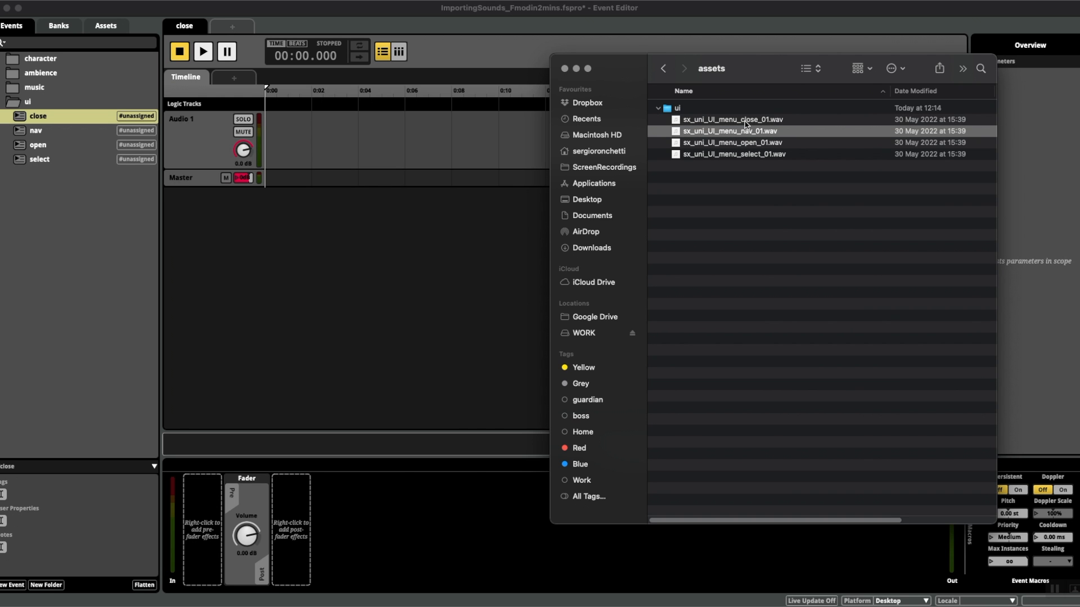
left_click_drag(731, 120, 375, 146)
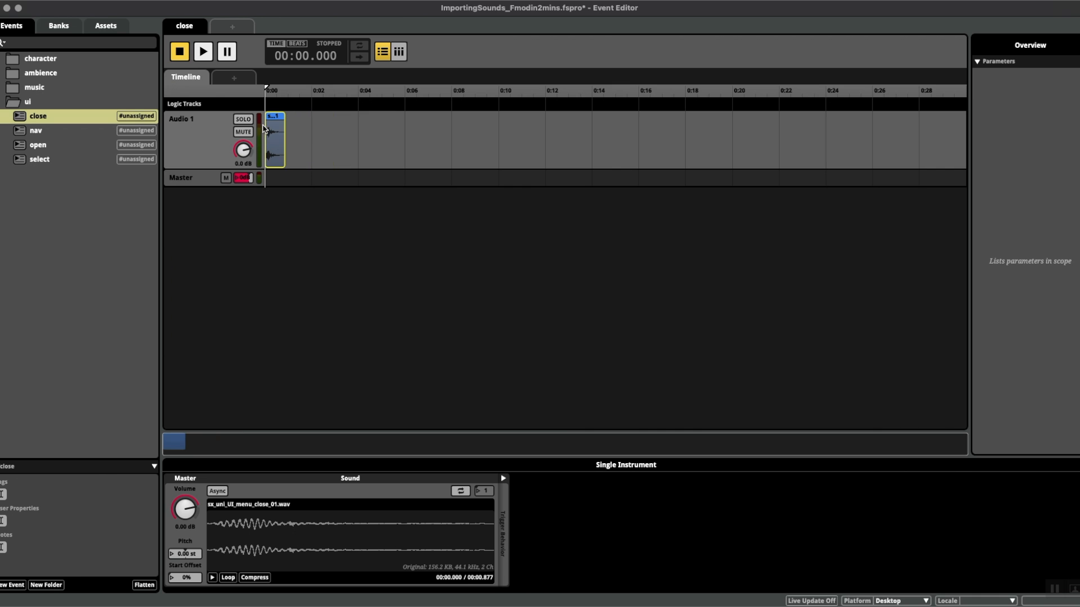
mouse_move(100, 132)
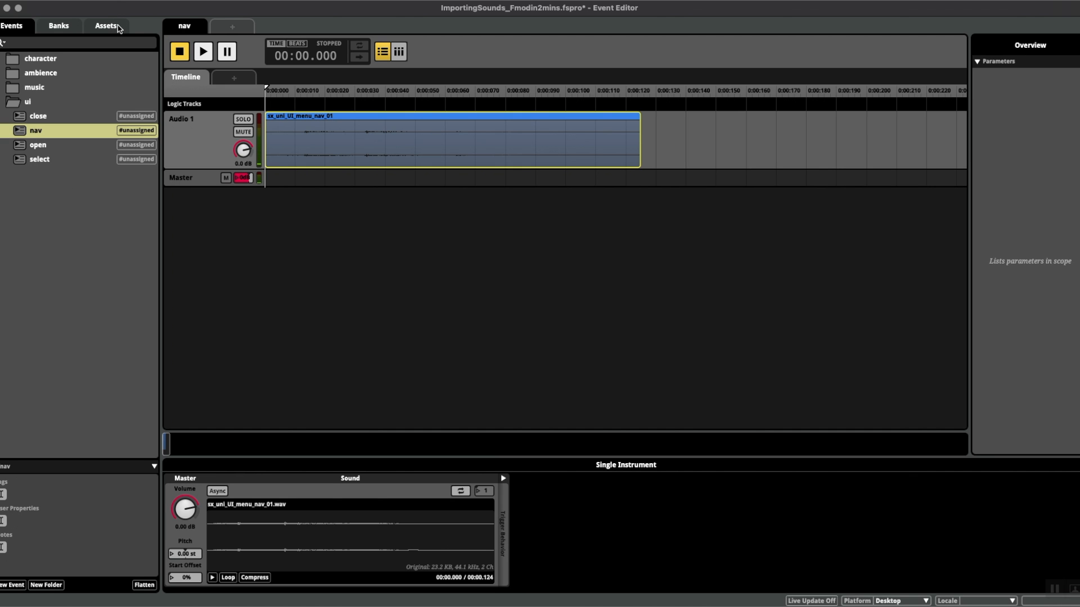
Switch to the Assets browser and add a new folder beside the close and nav sounds
left_click(105, 26)
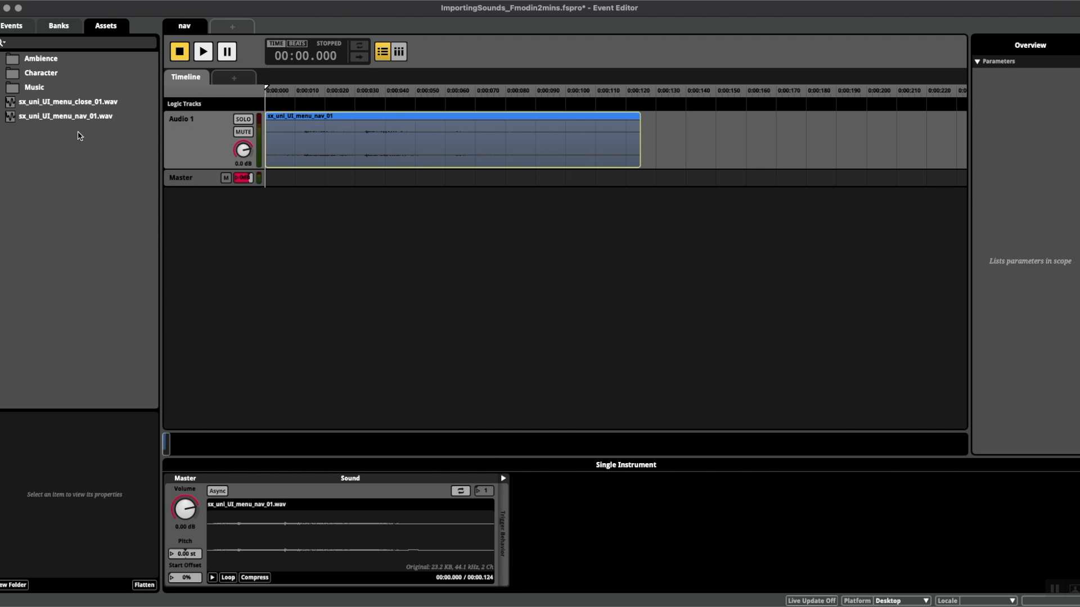
left_click(66, 101)
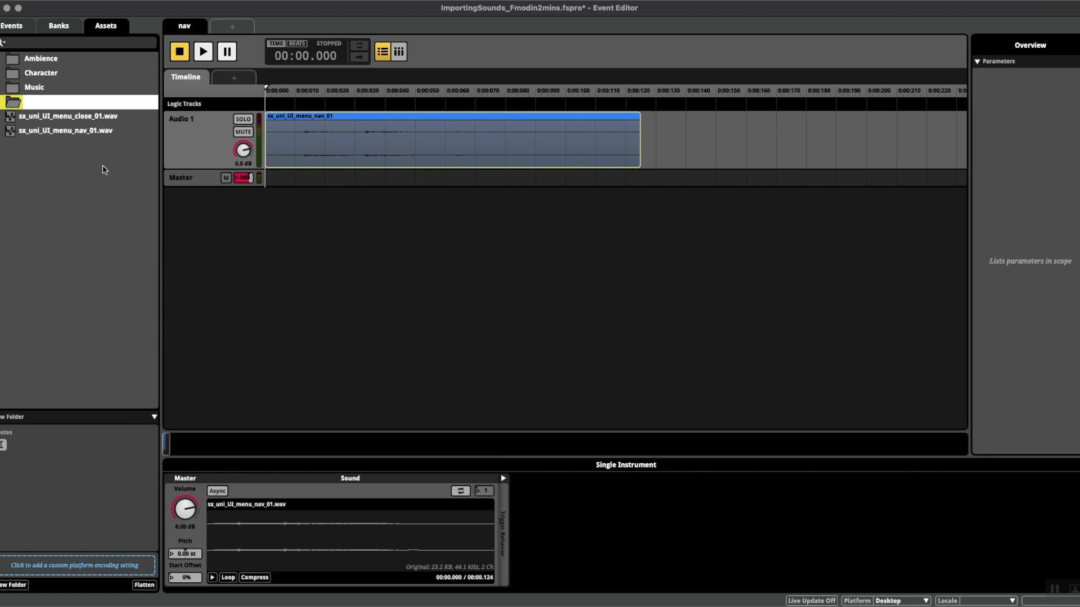
Name the new asset folder UI and move the close, nav, open and select wavs into it
left_click(66, 116)
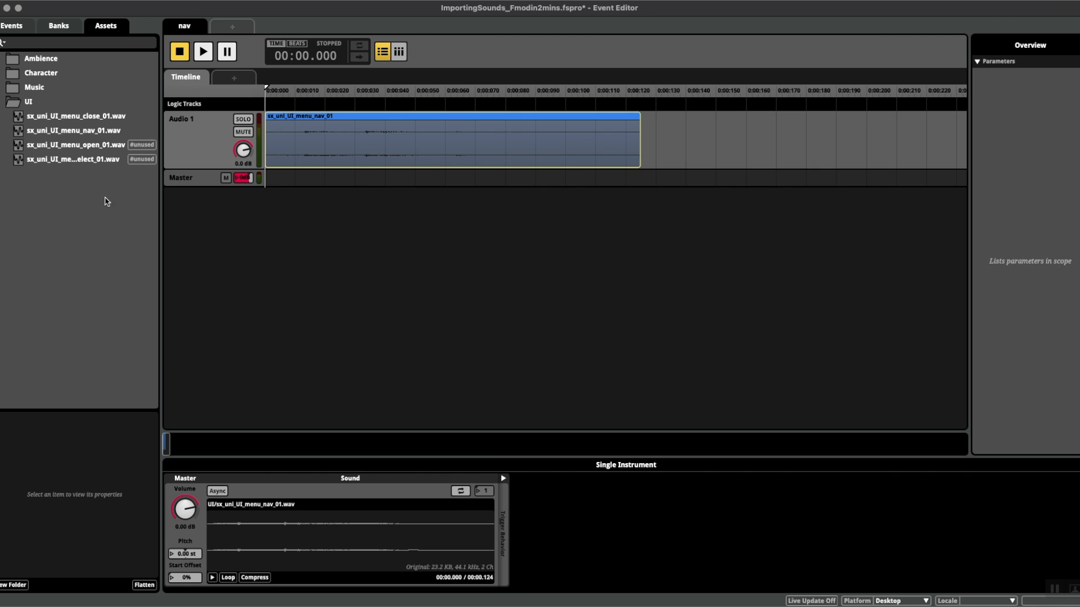
Preview the open and select menu wav files, then go back to the Events list
left_click(76, 144)
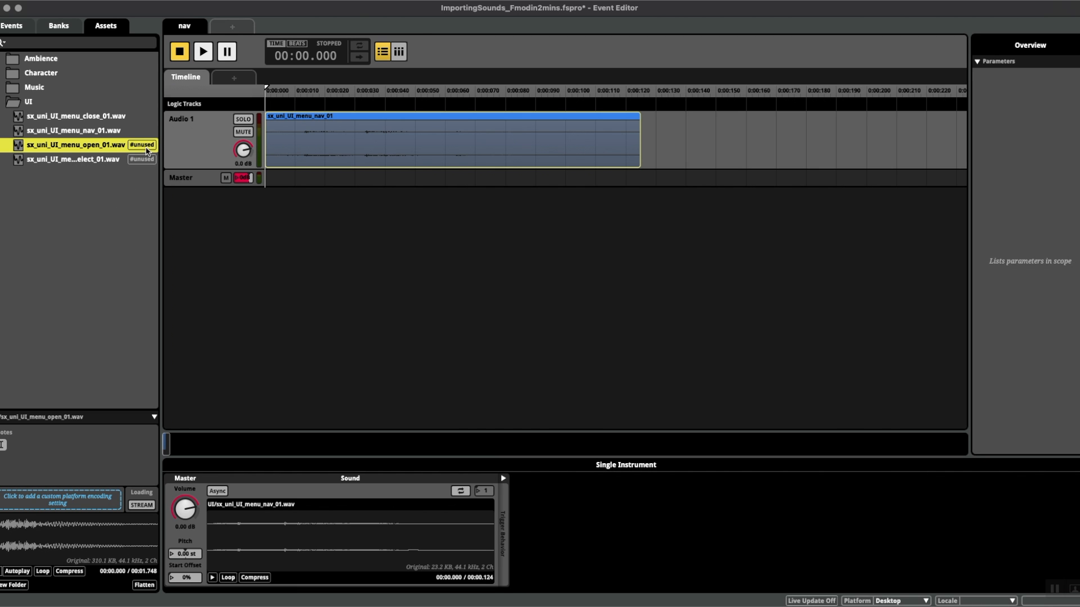
left_click(73, 159)
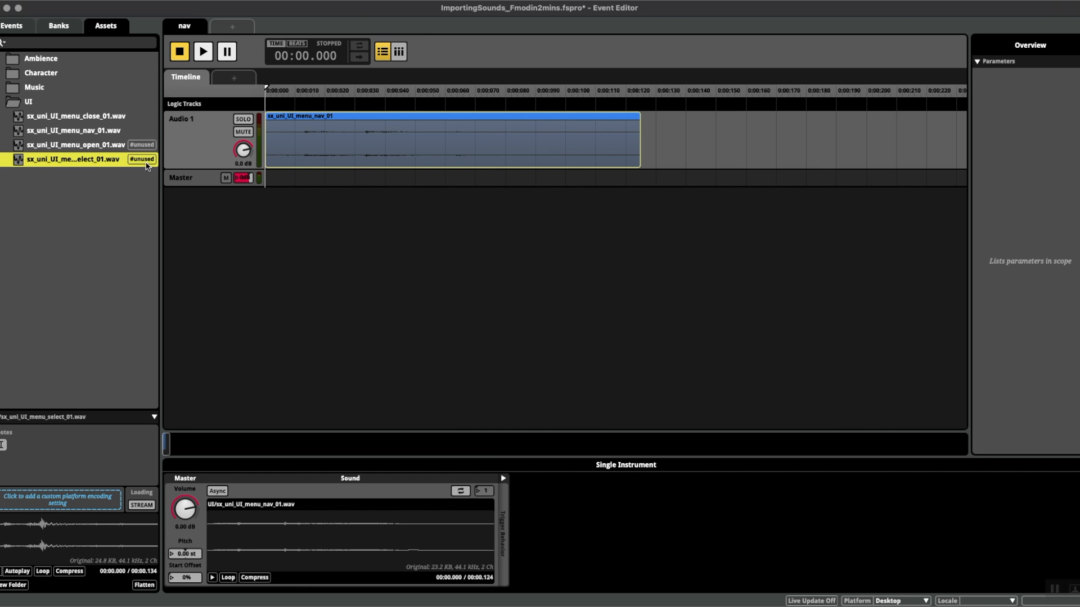
left_click(76, 145)
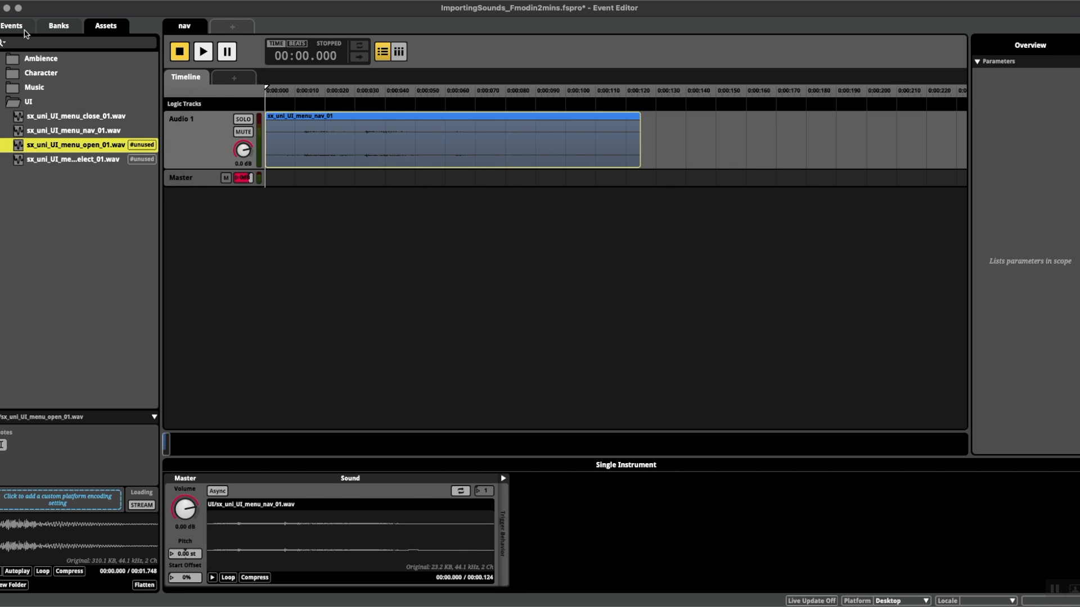
left_click(11, 25)
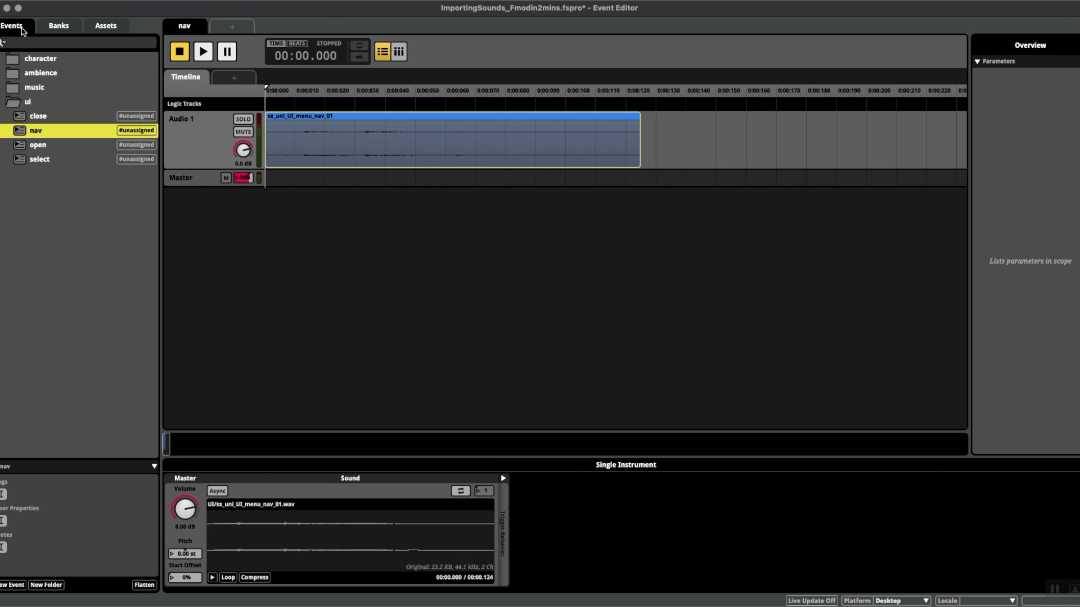
mouse_move(77, 146)
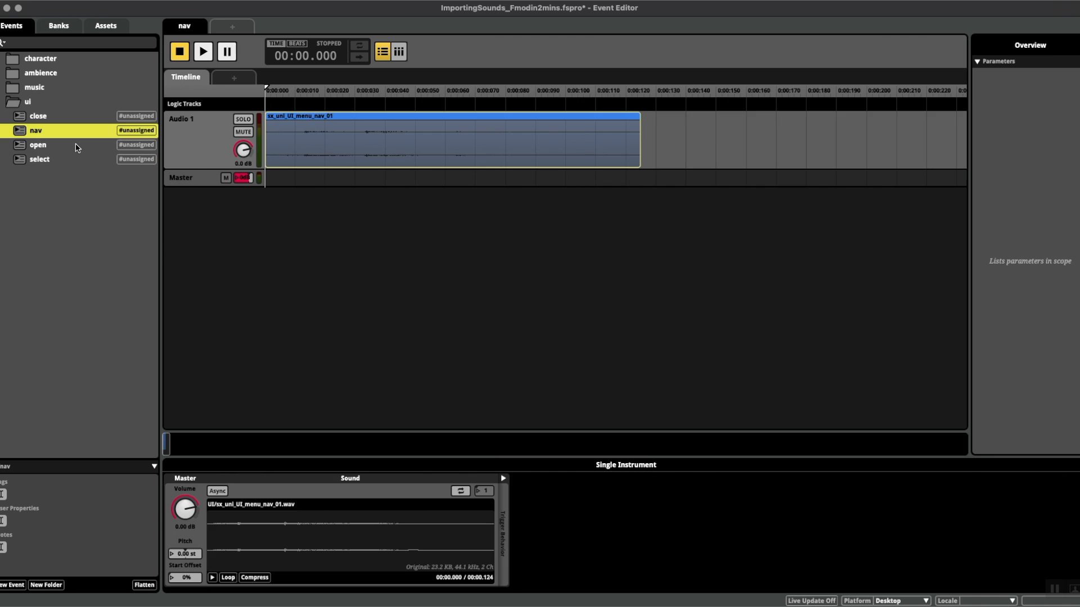
Drag the open and select wav files onto their matching events' Audio 1 tracks
left_click(105, 25)
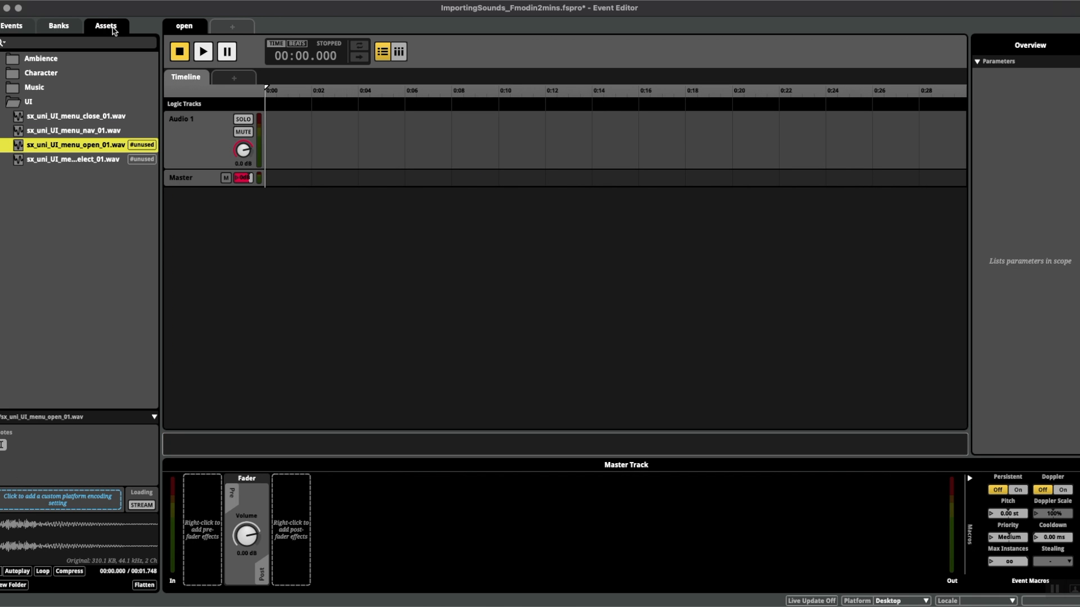
mouse_move(307, 138)
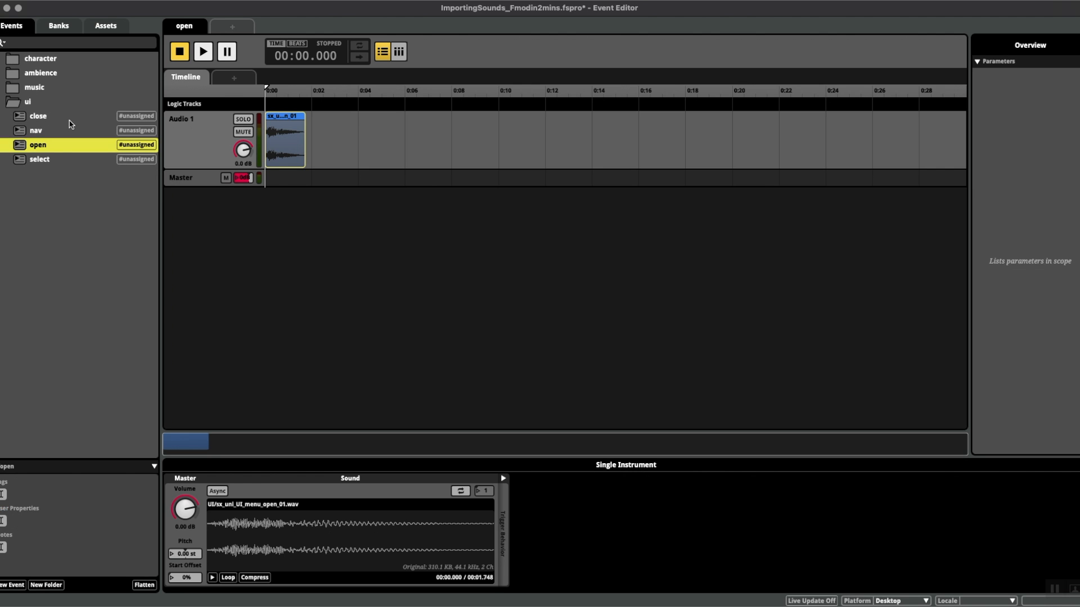
left_click(105, 25)
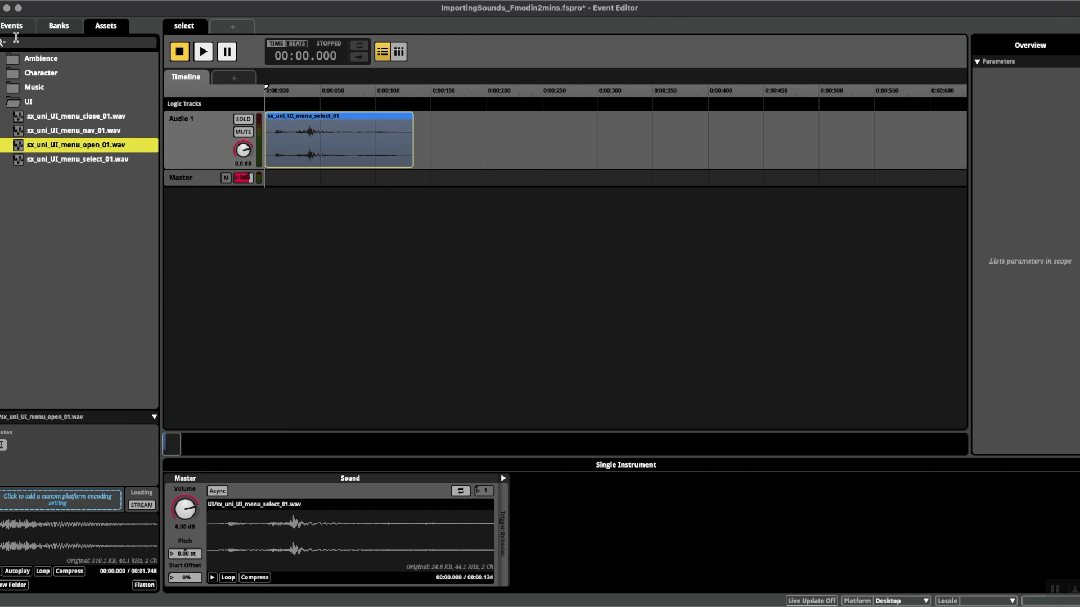
left_click(11, 25)
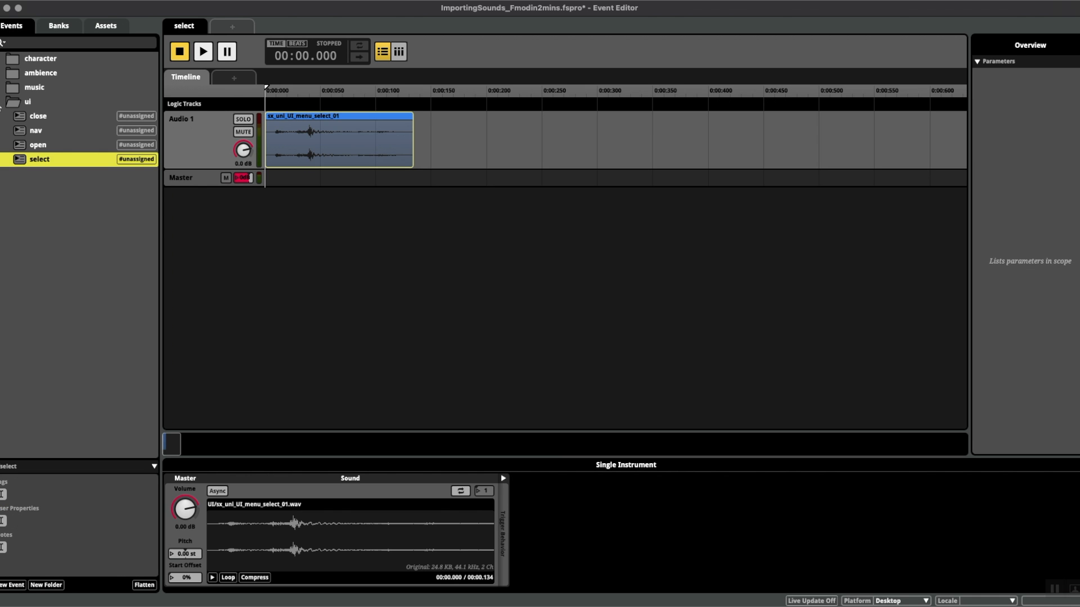